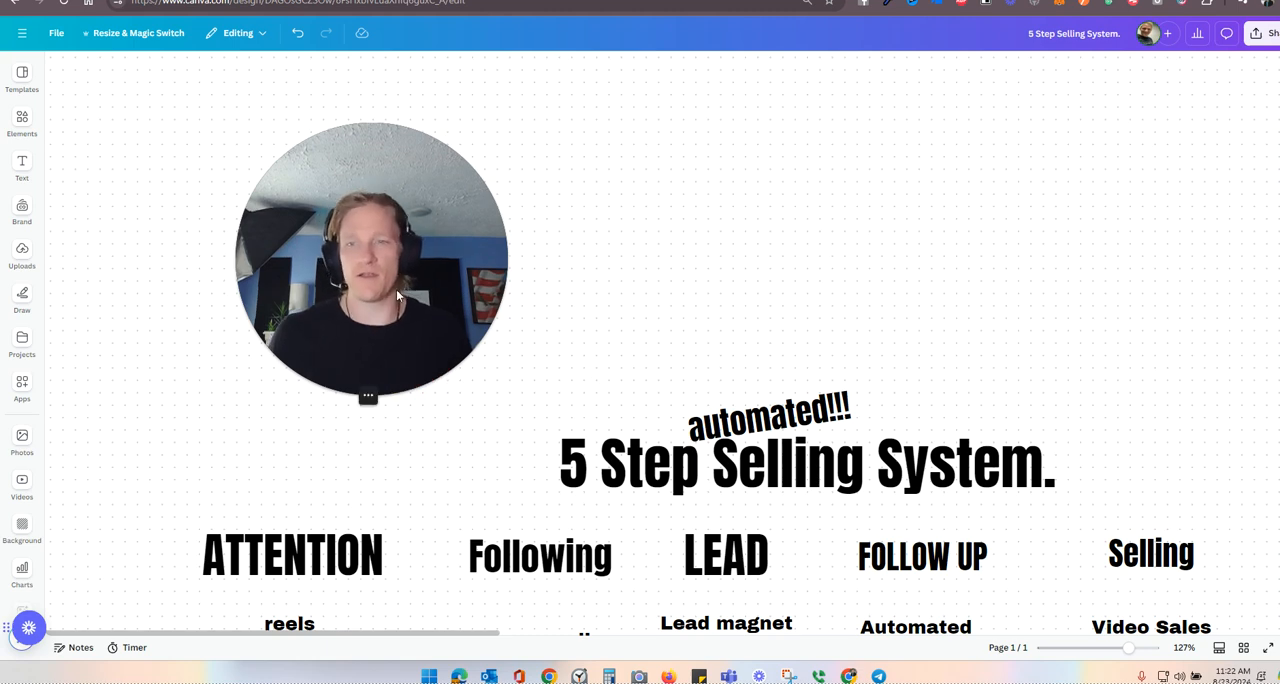
- Zoom in to 358% and raise the 'reels' text under ATTENTION from 25.6 to 34.4
scroll(down, 3)
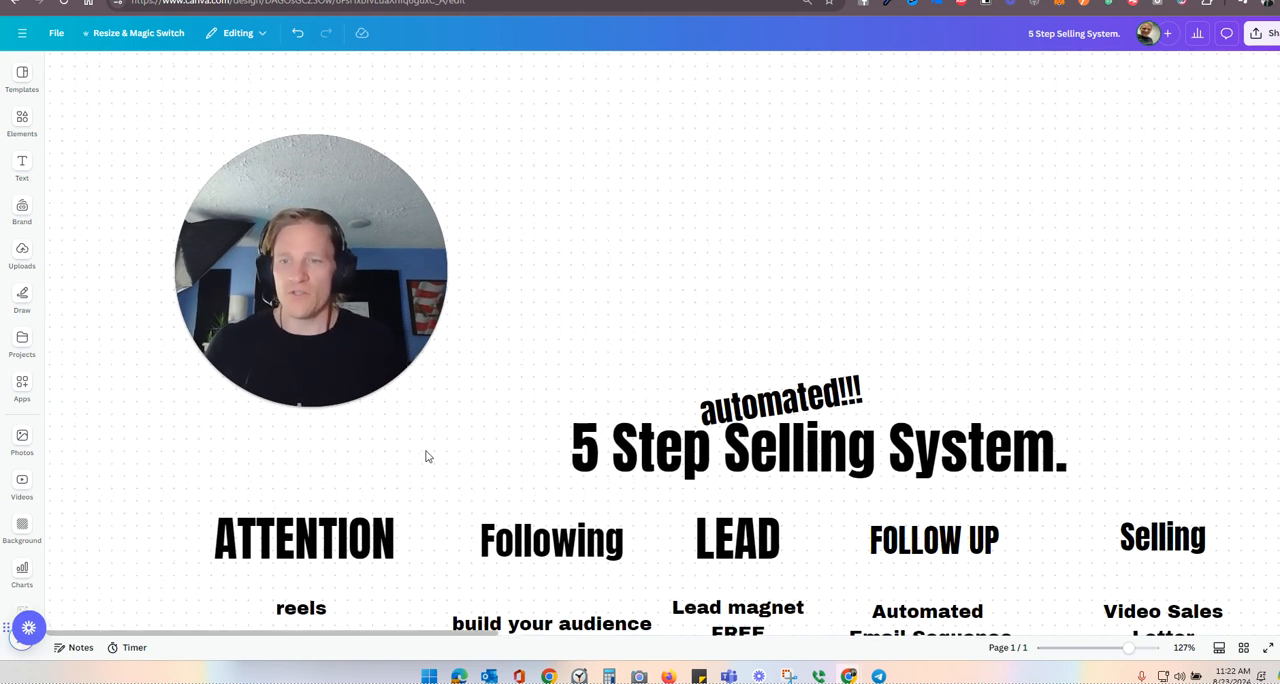
click(303, 538)
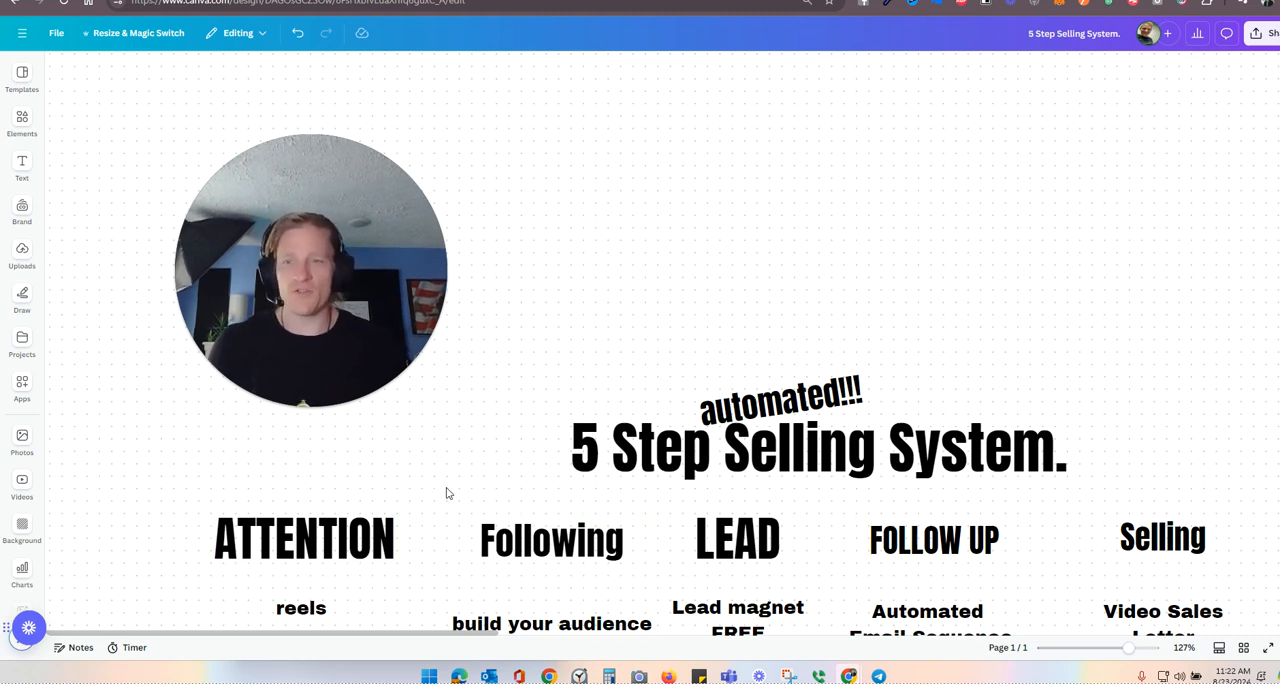
click(551, 540)
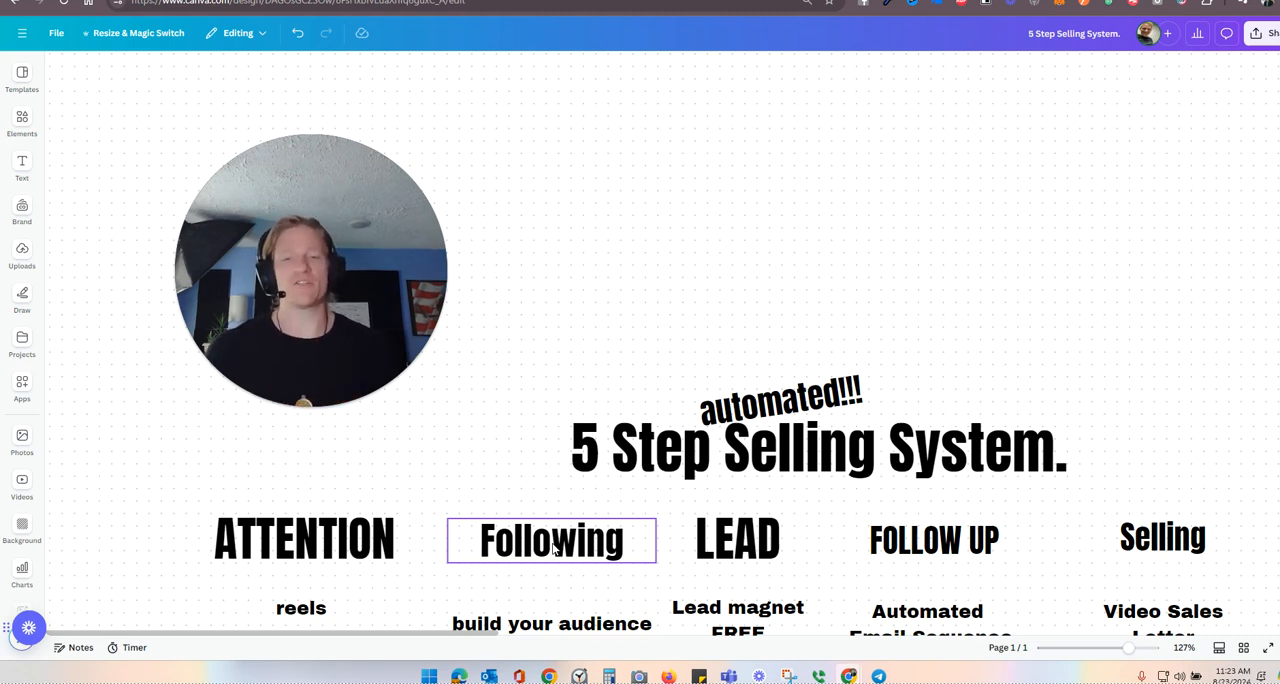
scroll(down, 3)
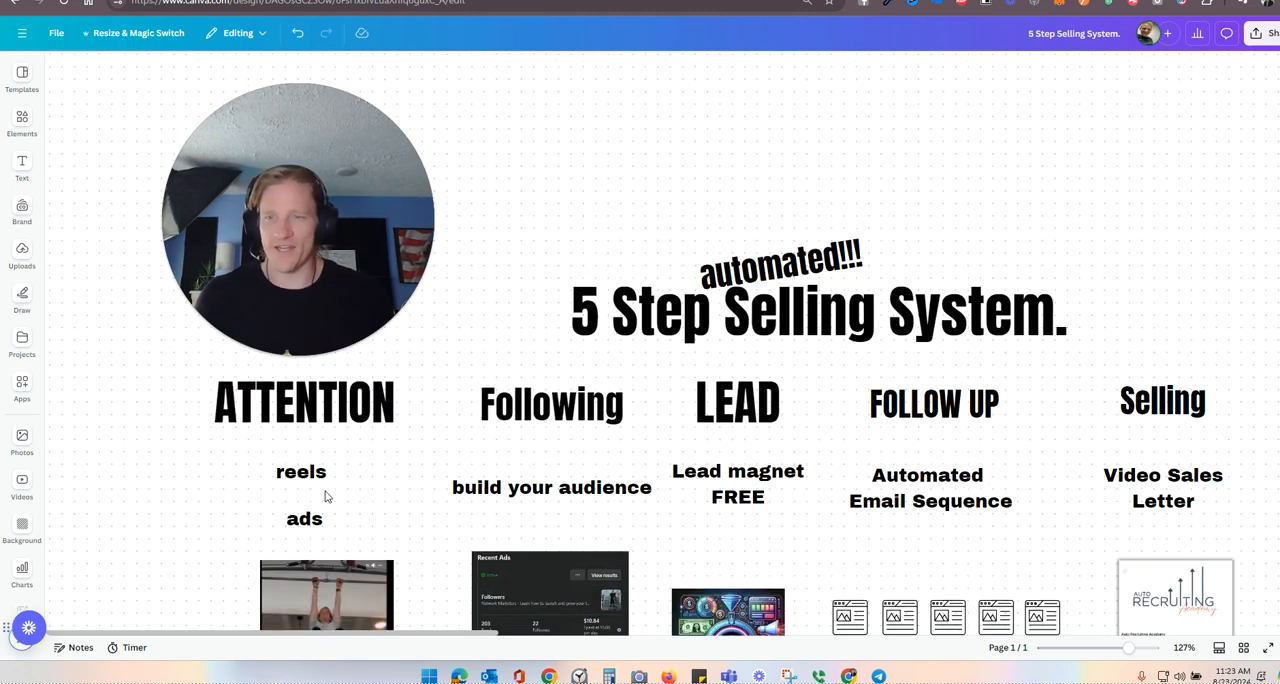
click(301, 471)
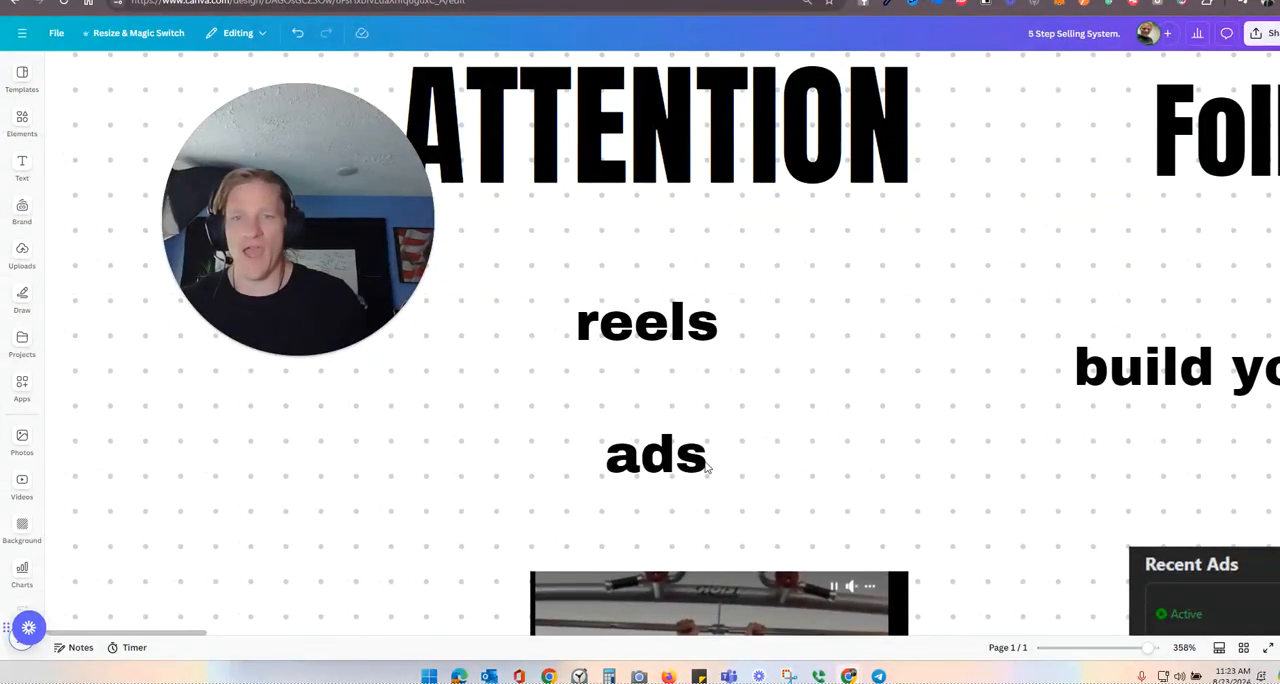
click(655, 455)
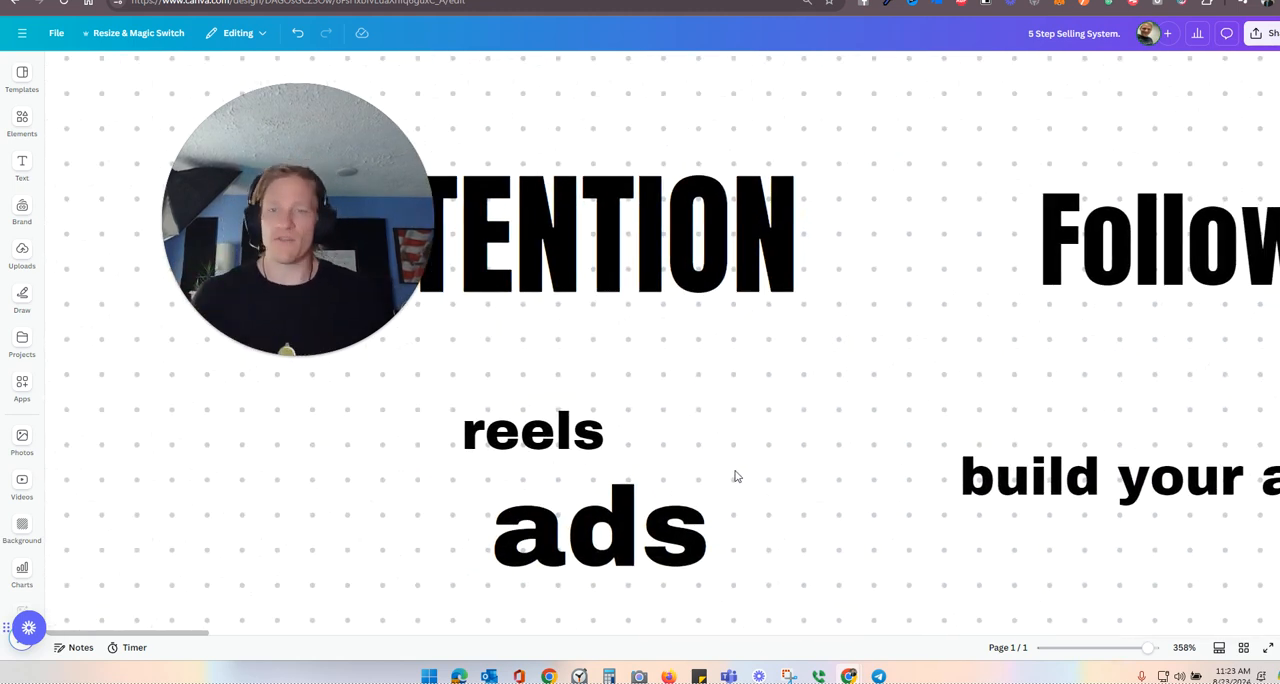
click(533, 431)
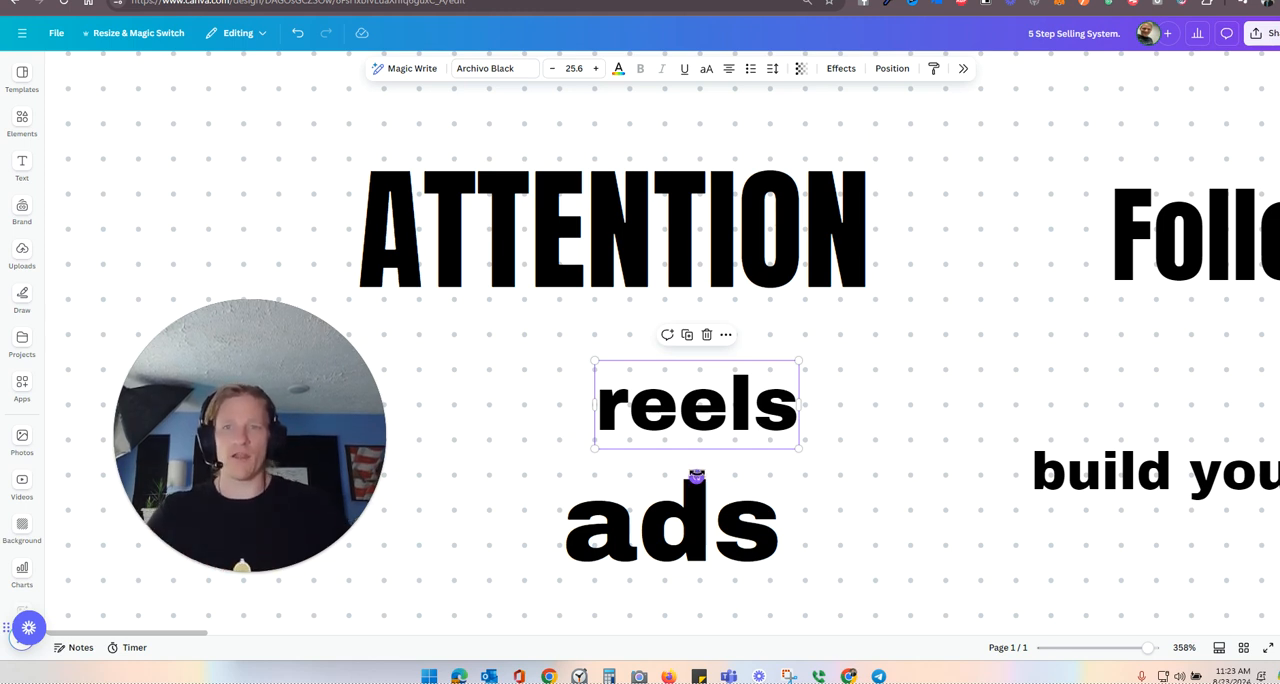
mouse_move(775, 462)
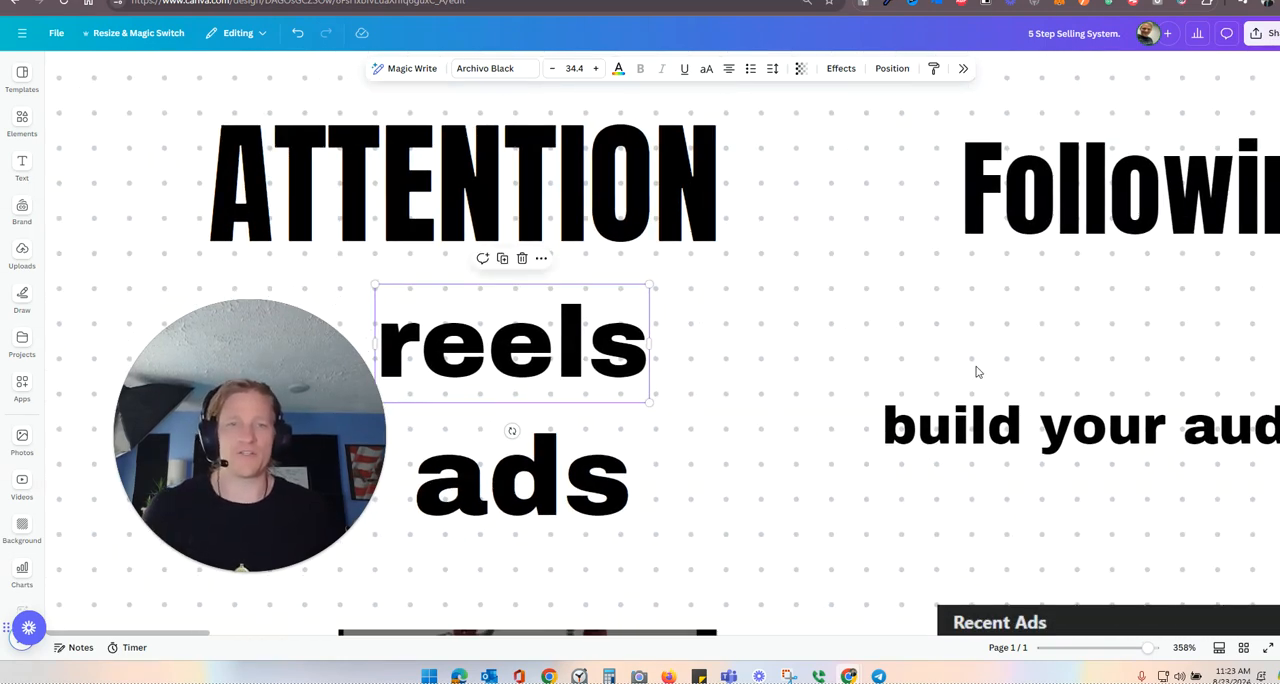
scroll(right, 3)
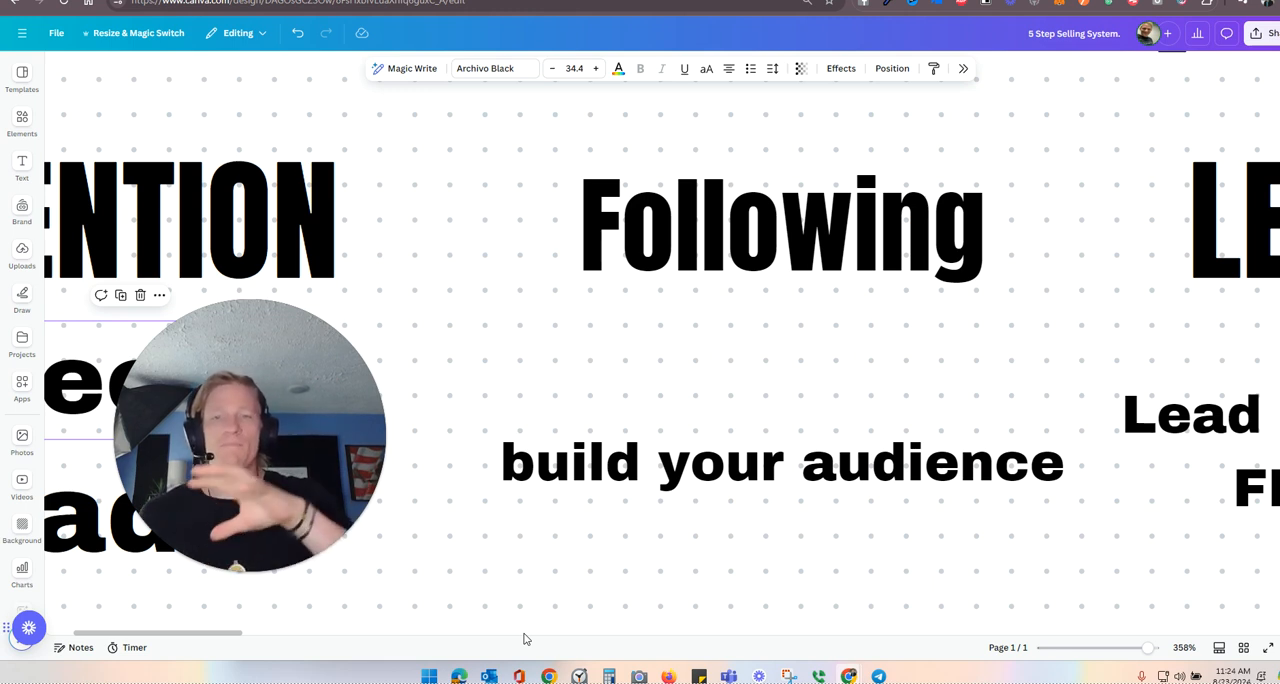
mouse_move(537, 342)
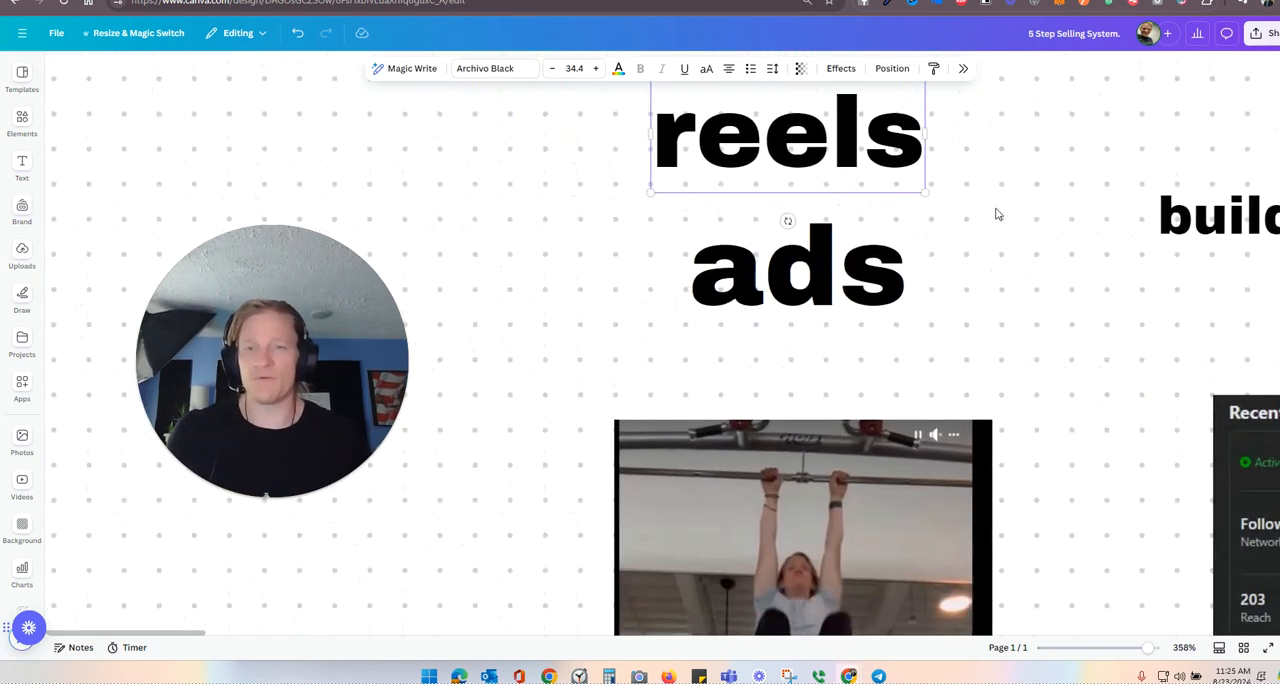
scroll(down, 3)
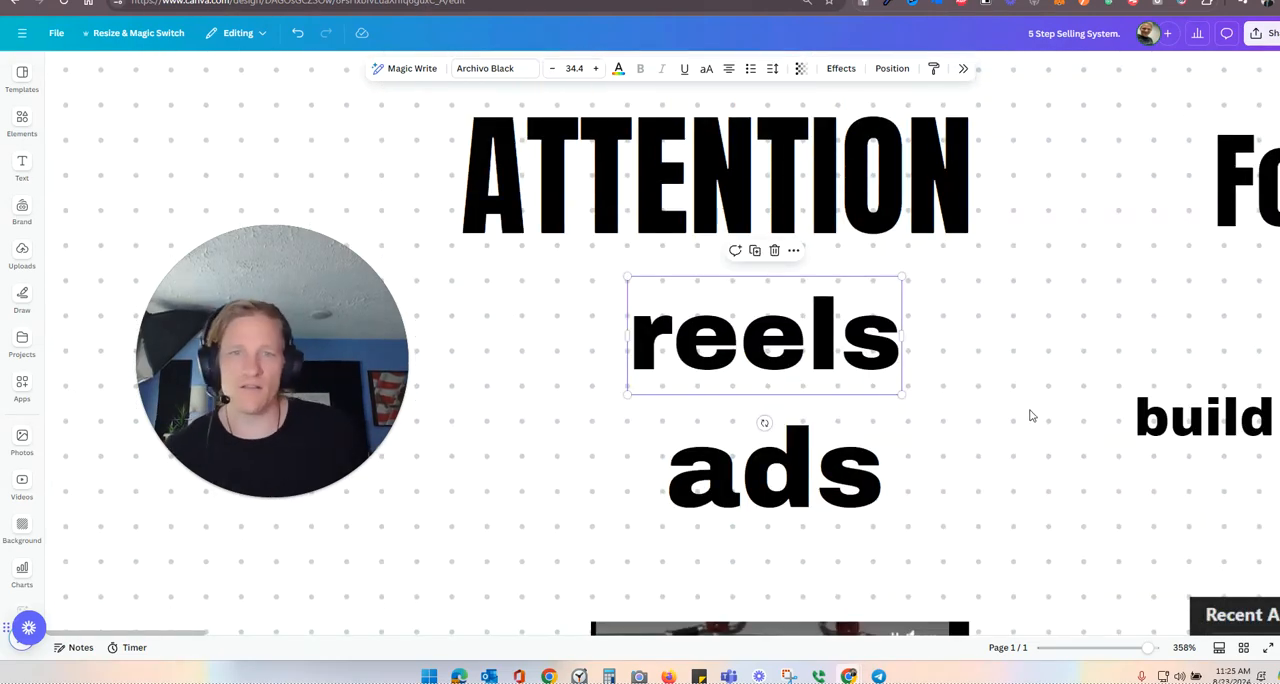
scroll(down, 3)
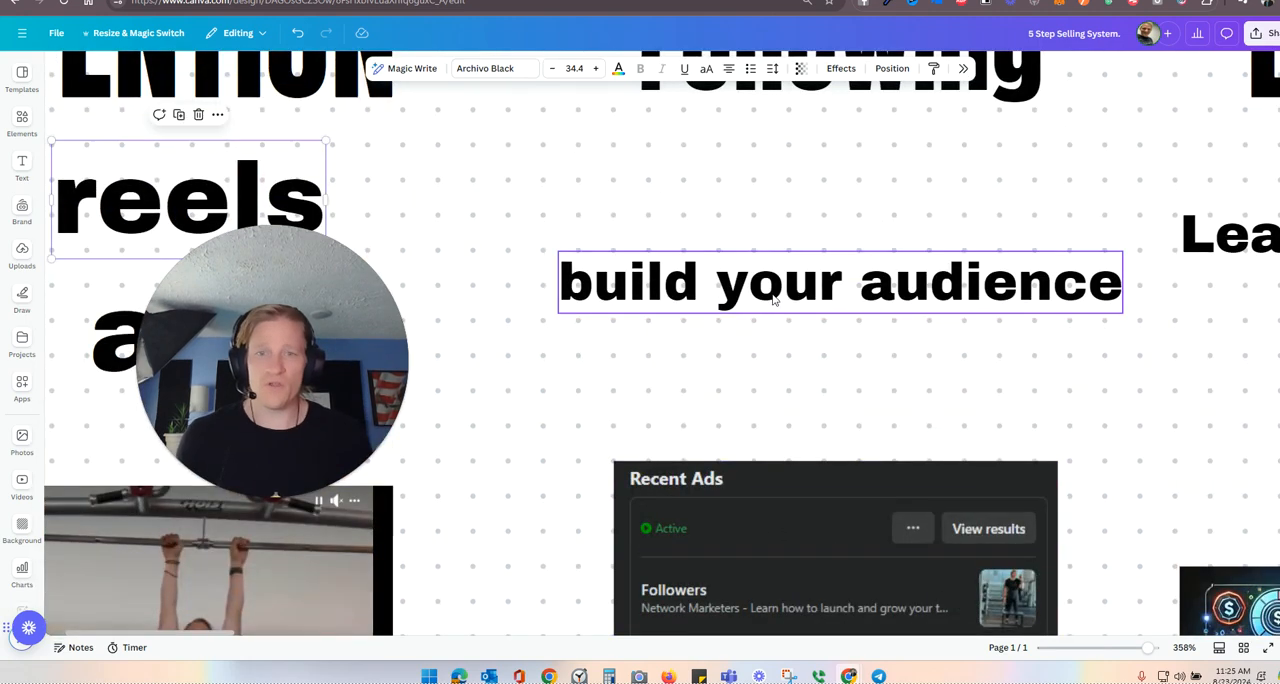
- Scroll past the Recent Ads screenshot to the LEAD column's 'Lead magnet FREE' text
scroll(down, 3)
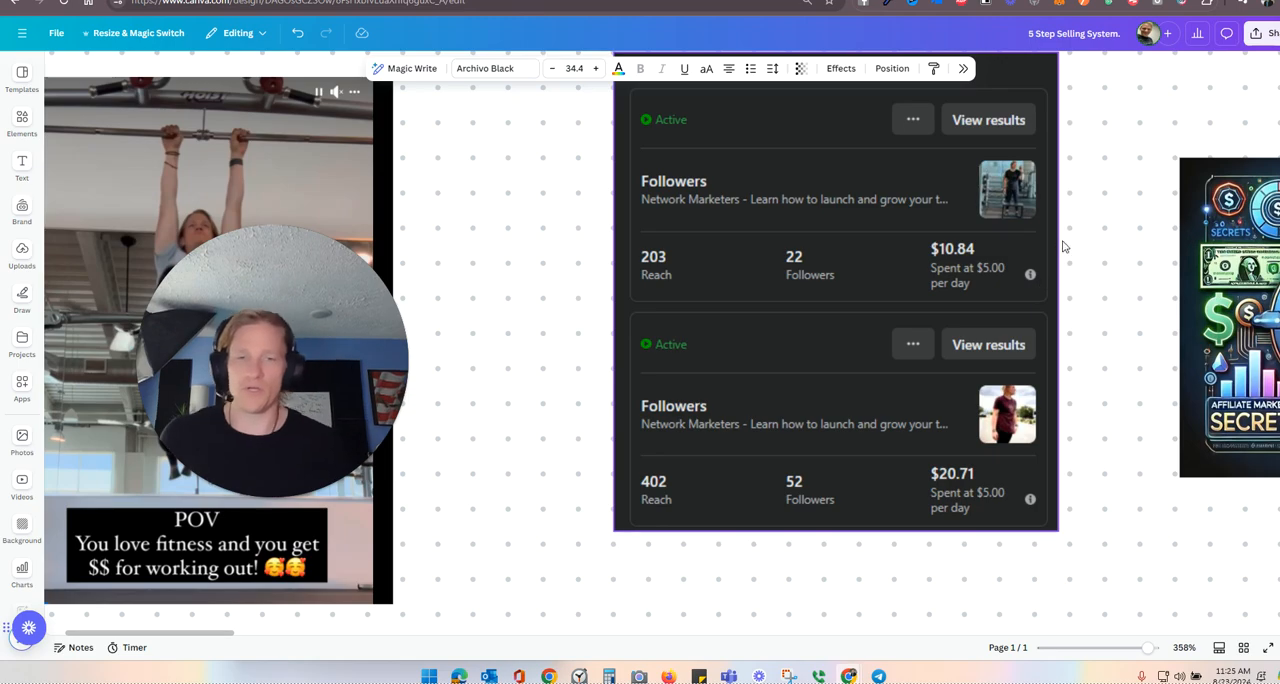
scroll(up, 3)
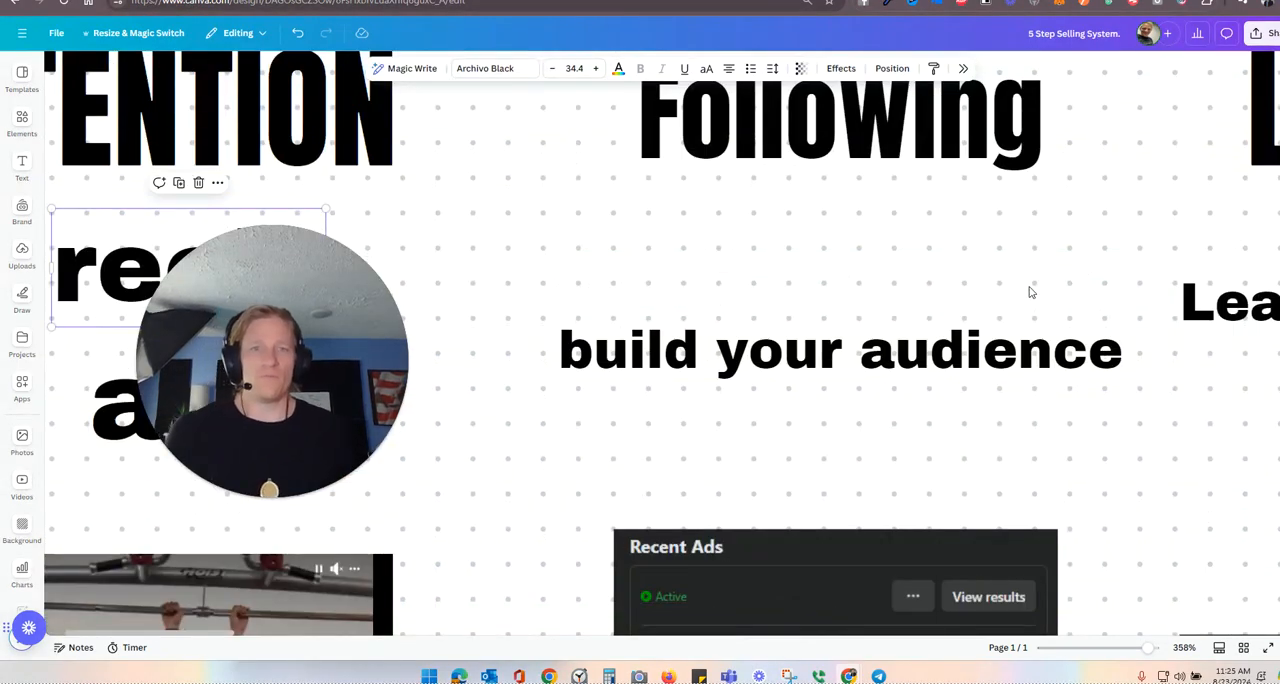
scroll(right, 3)
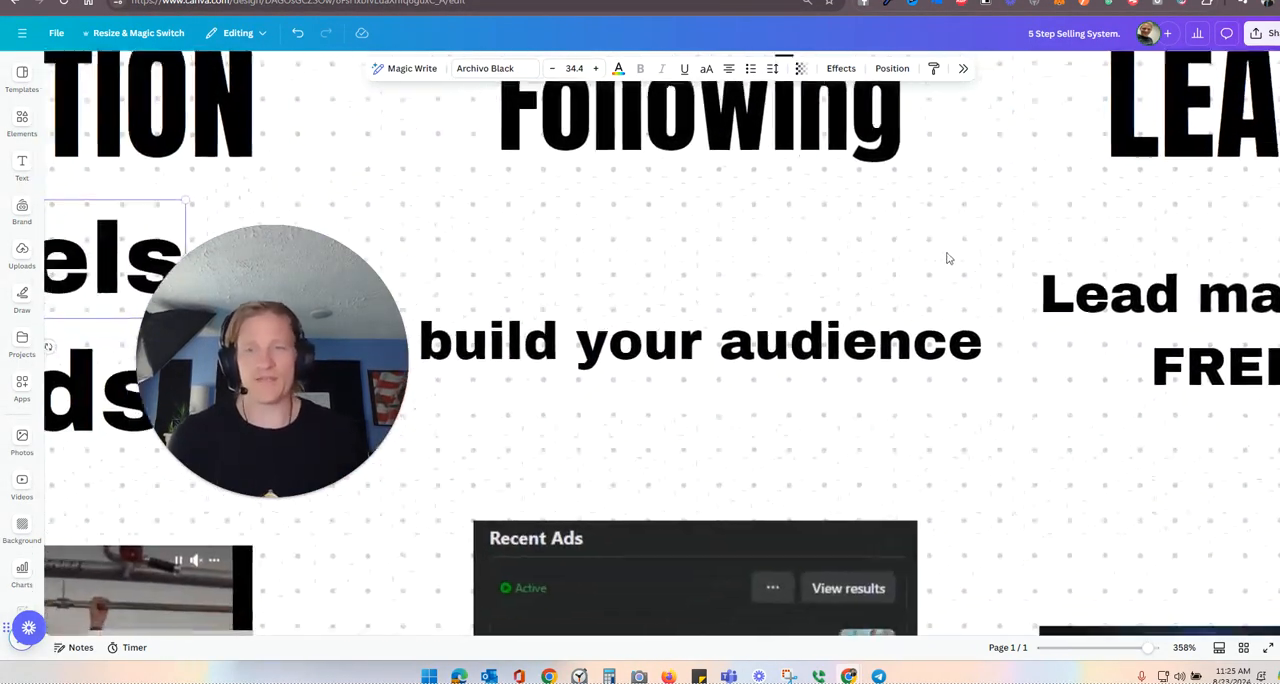
scroll(down, 3)
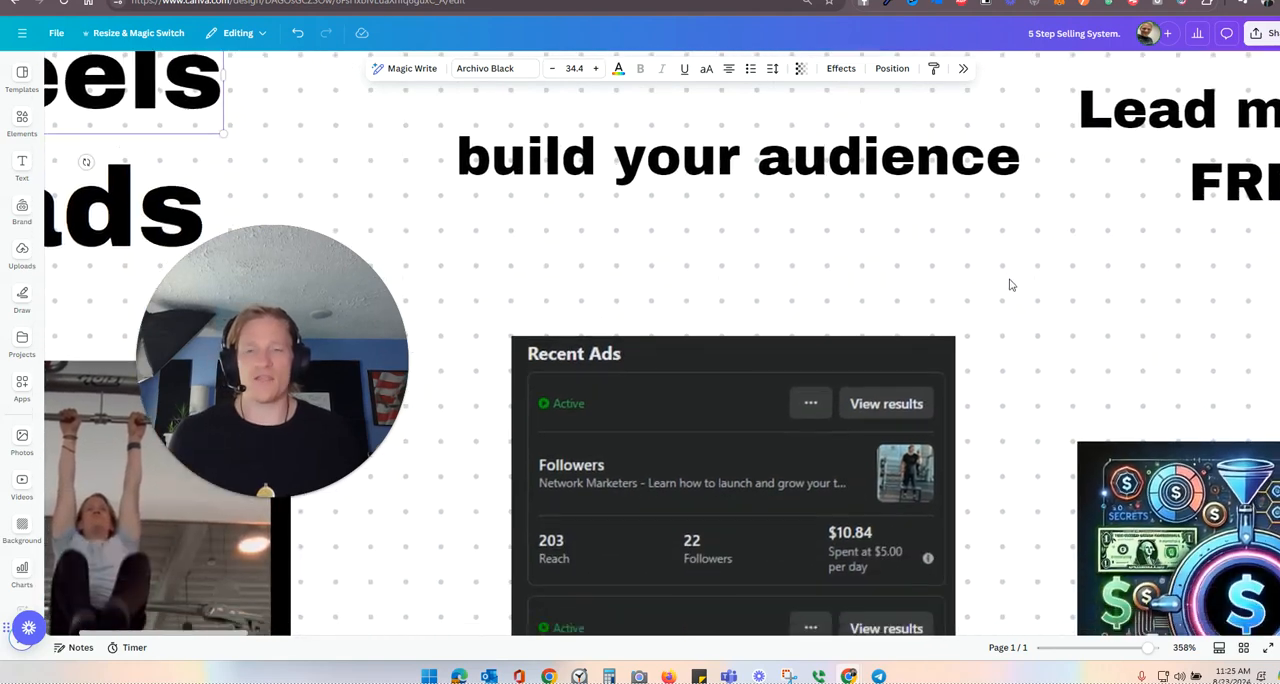
scroll(down, 3)
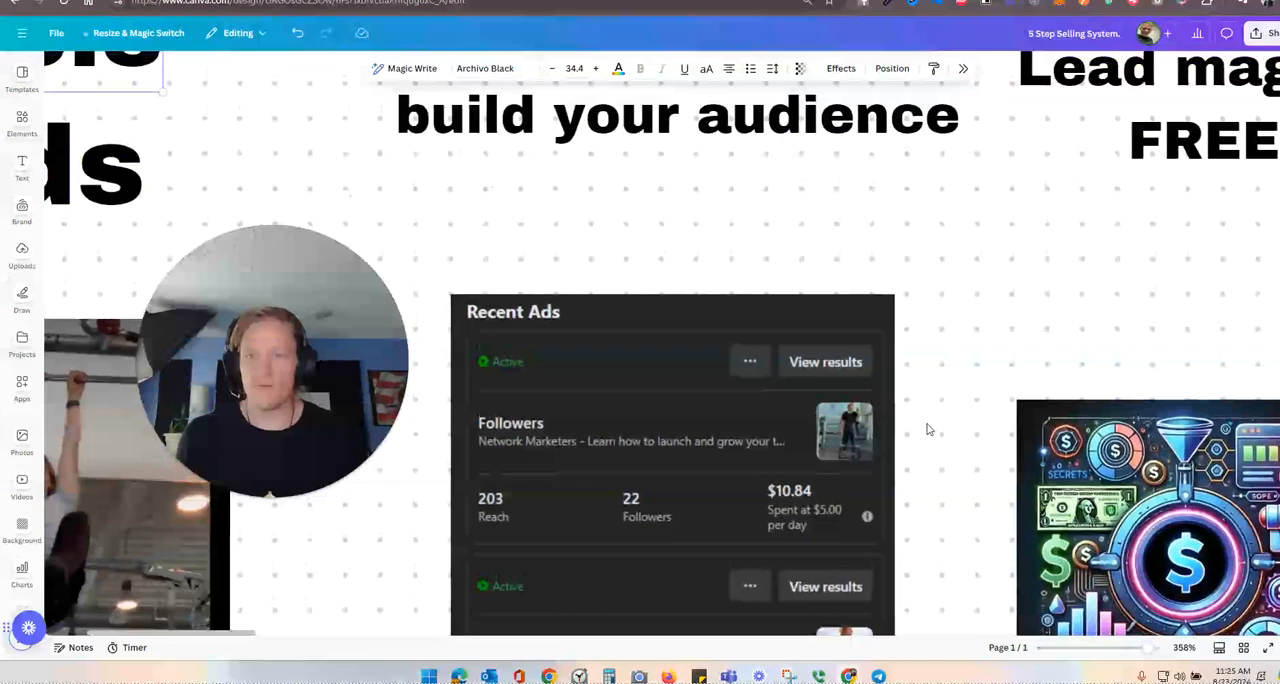
scroll(up, 3)
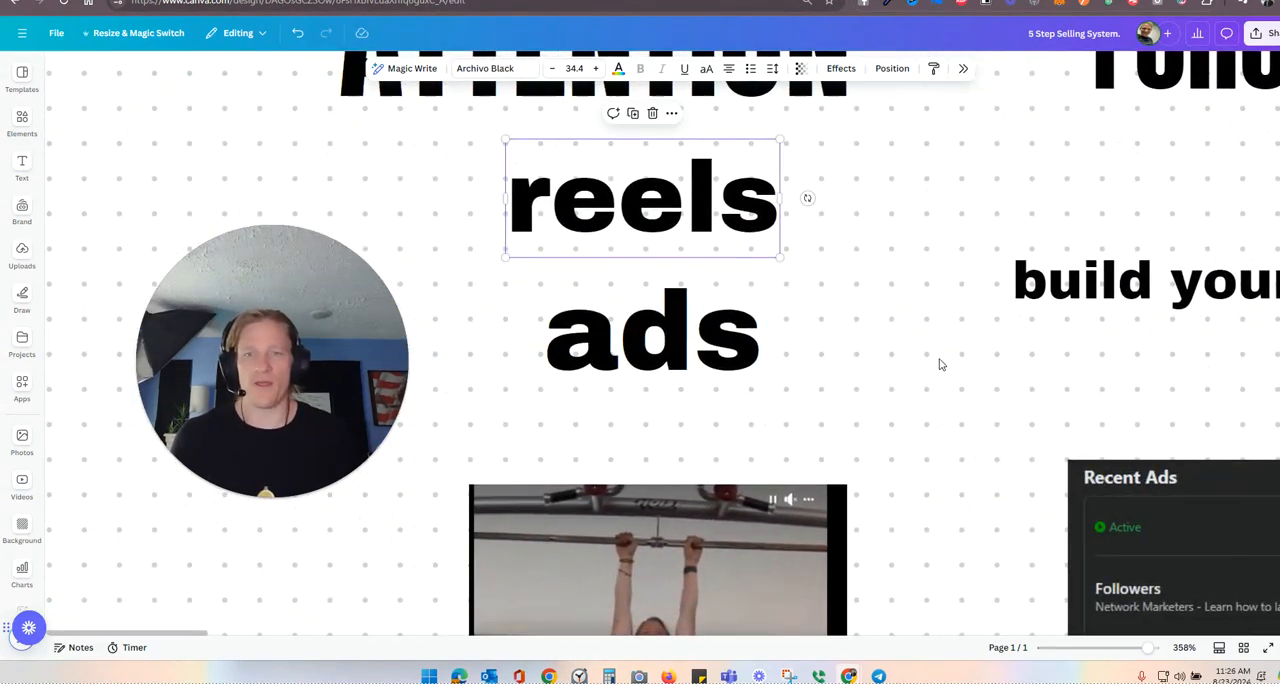
scroll(down, 3)
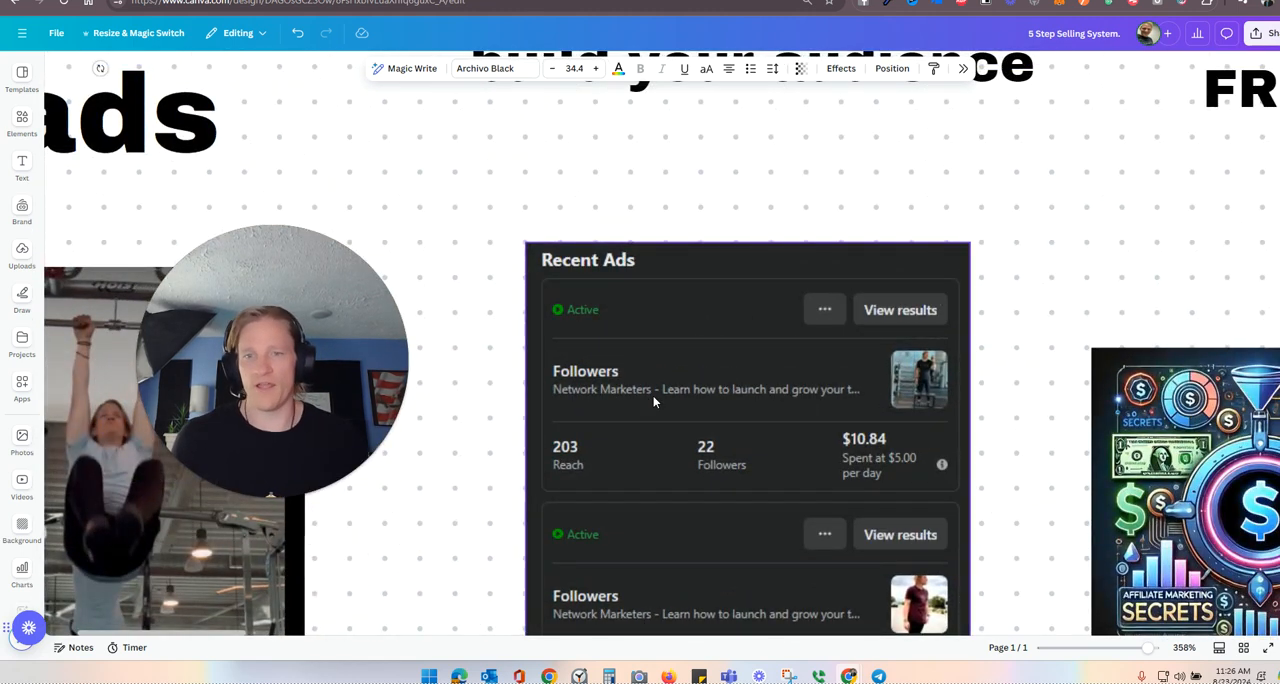
scroll(down, 3)
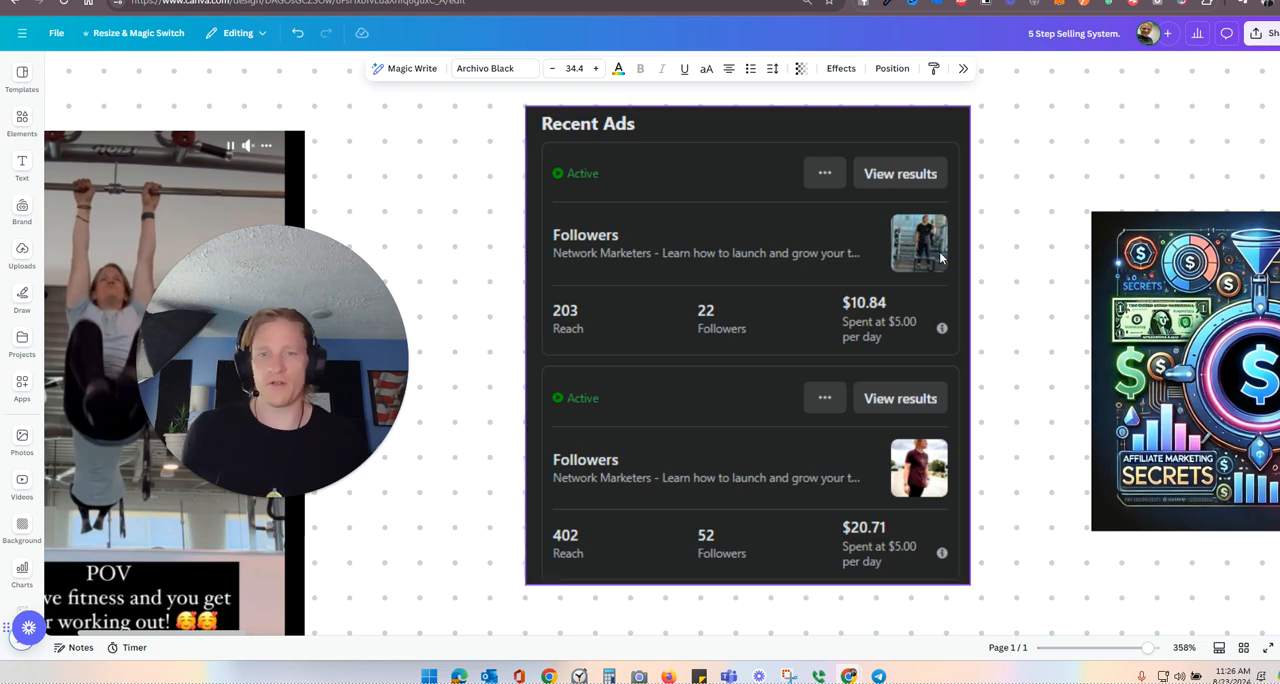
scroll(down, 3)
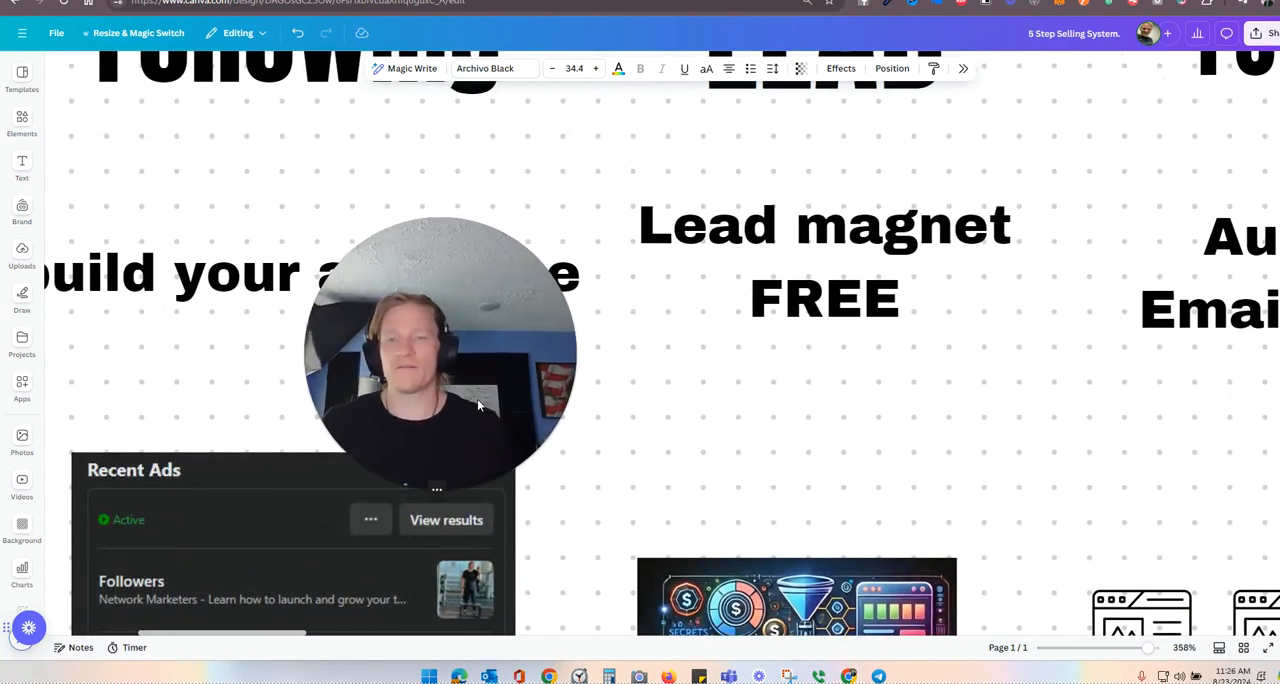
- Select the affiliate marketing secrets image and move toward the FOLLOW UP column
scroll(up, 3)
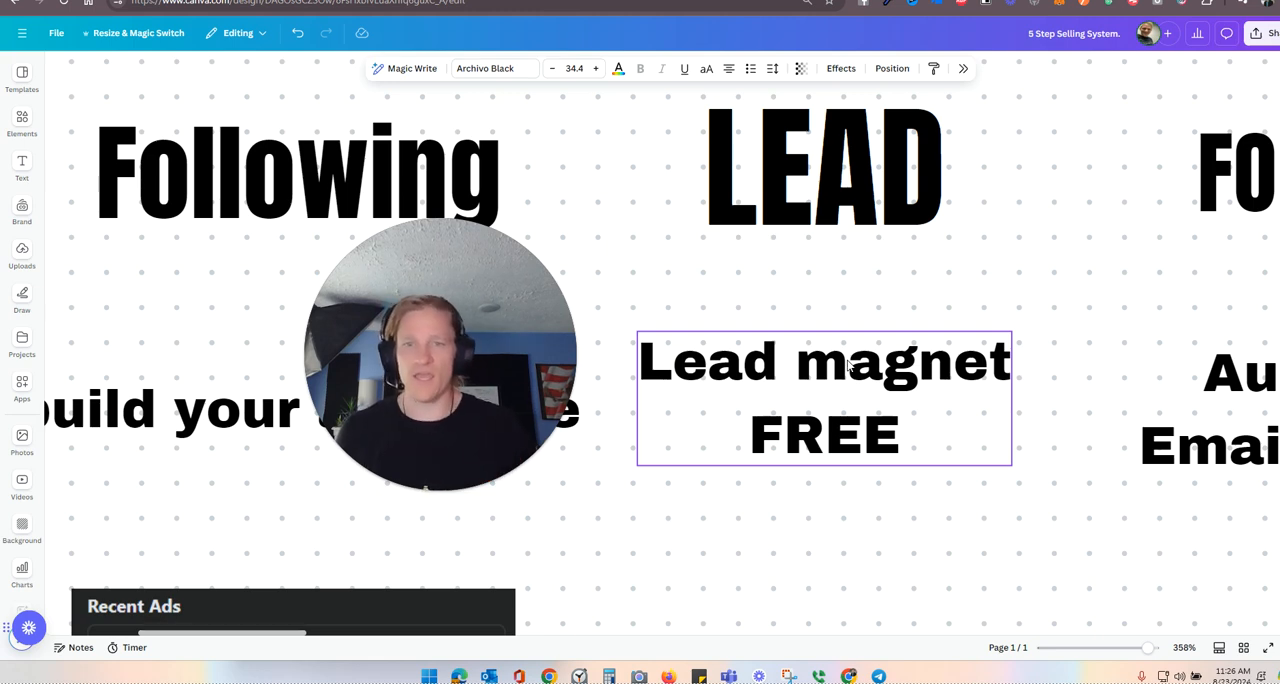
scroll(down, 3)
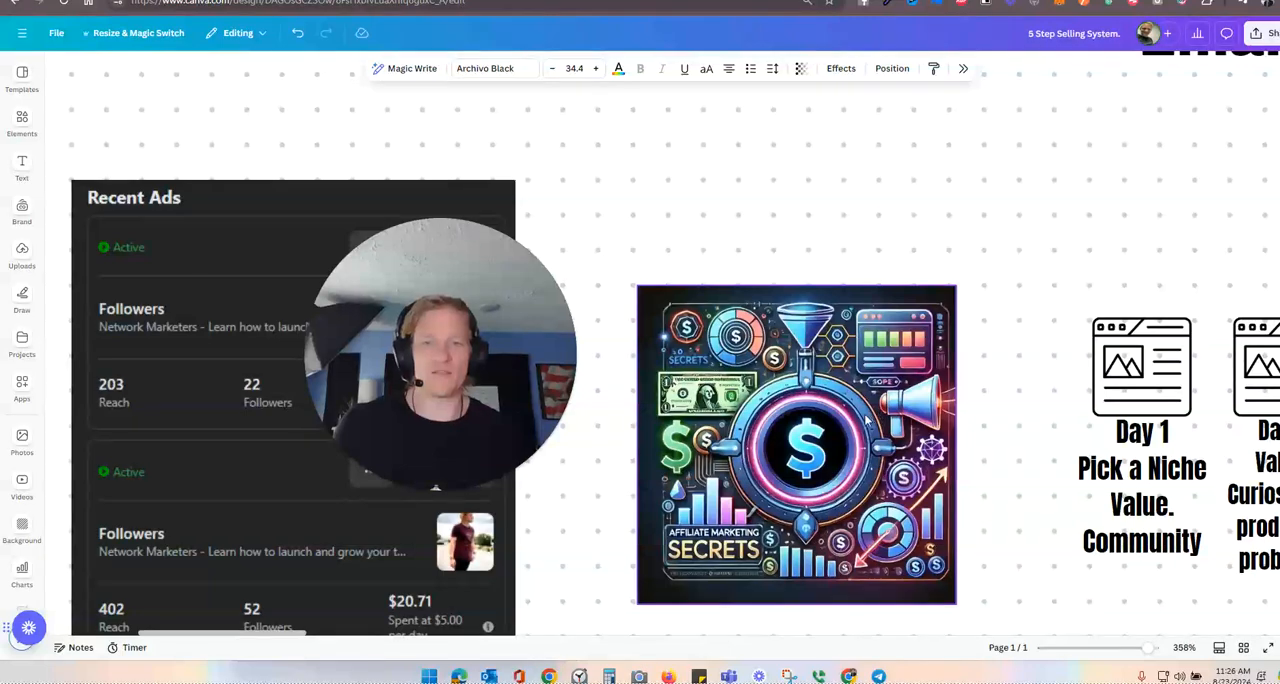
click(780, 445)
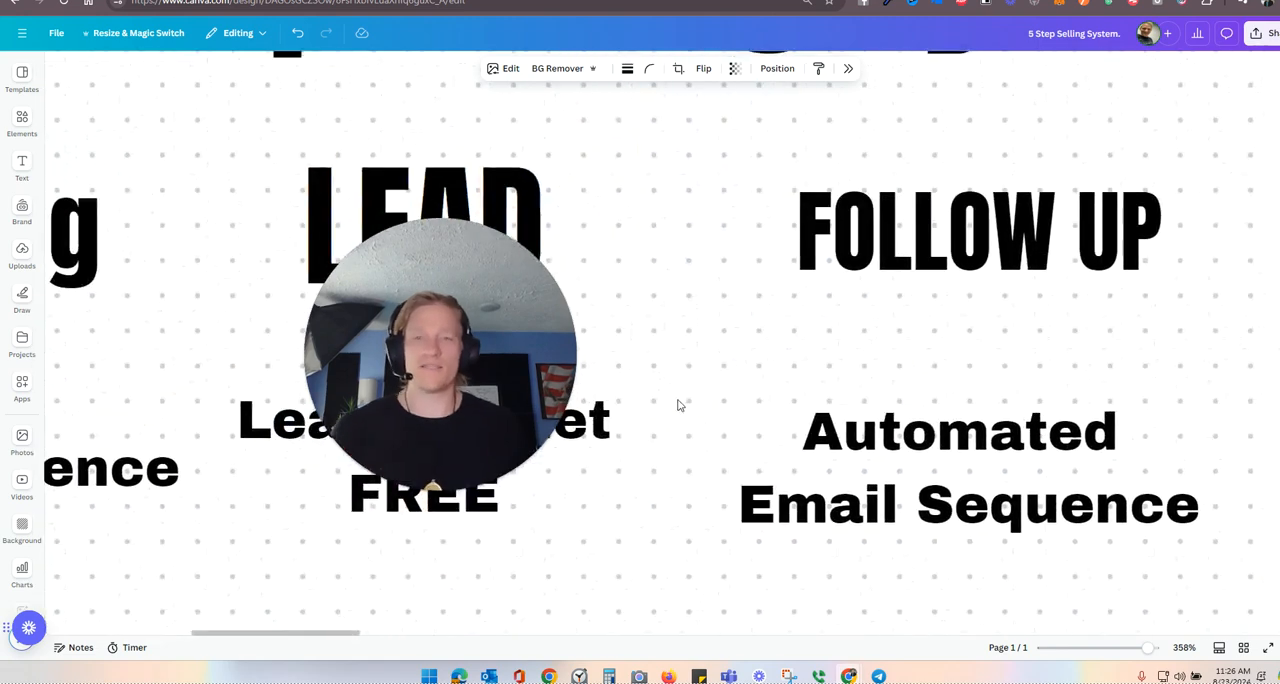
- Select the FOLLOW UP heading and scroll on toward the Selling column
scroll(up, 3)
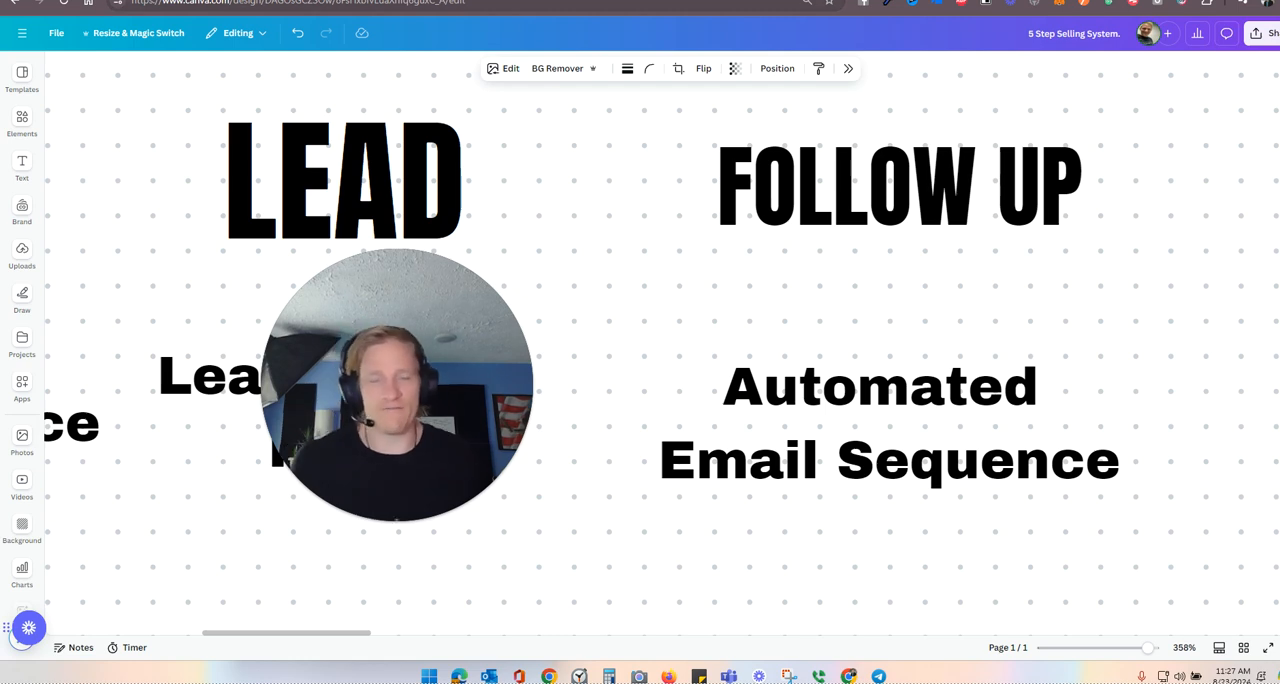
click(887, 186)
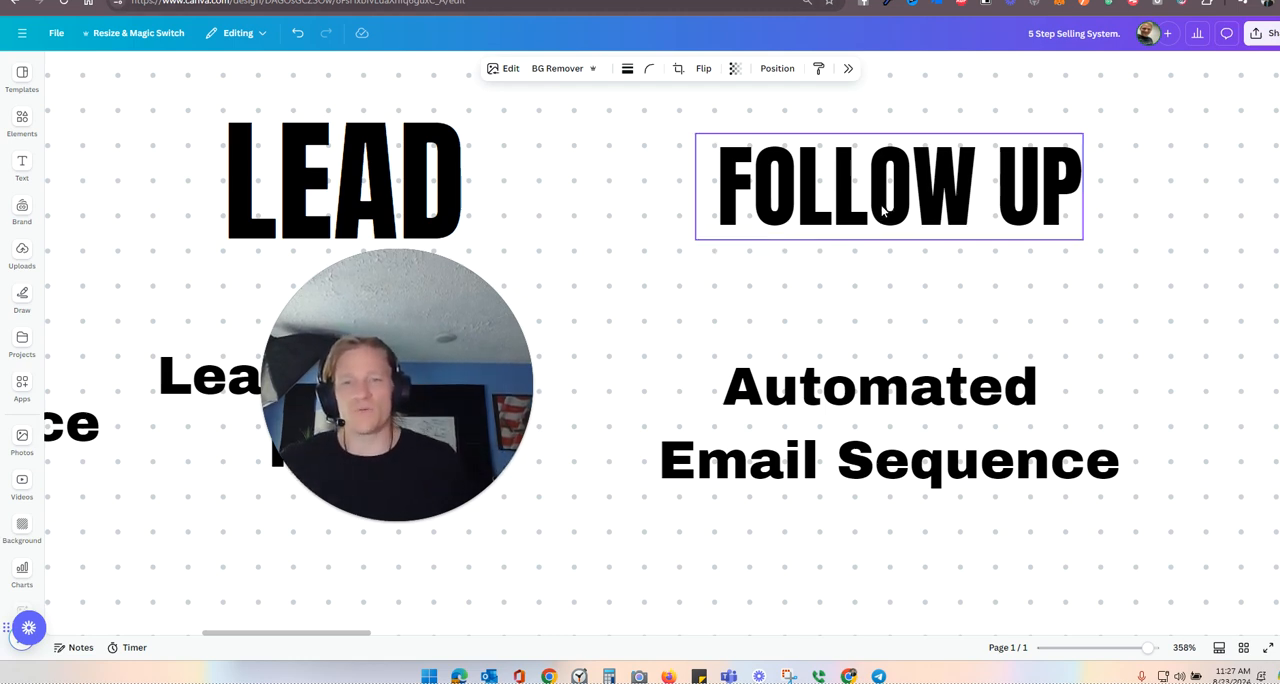
scroll(down, 3)
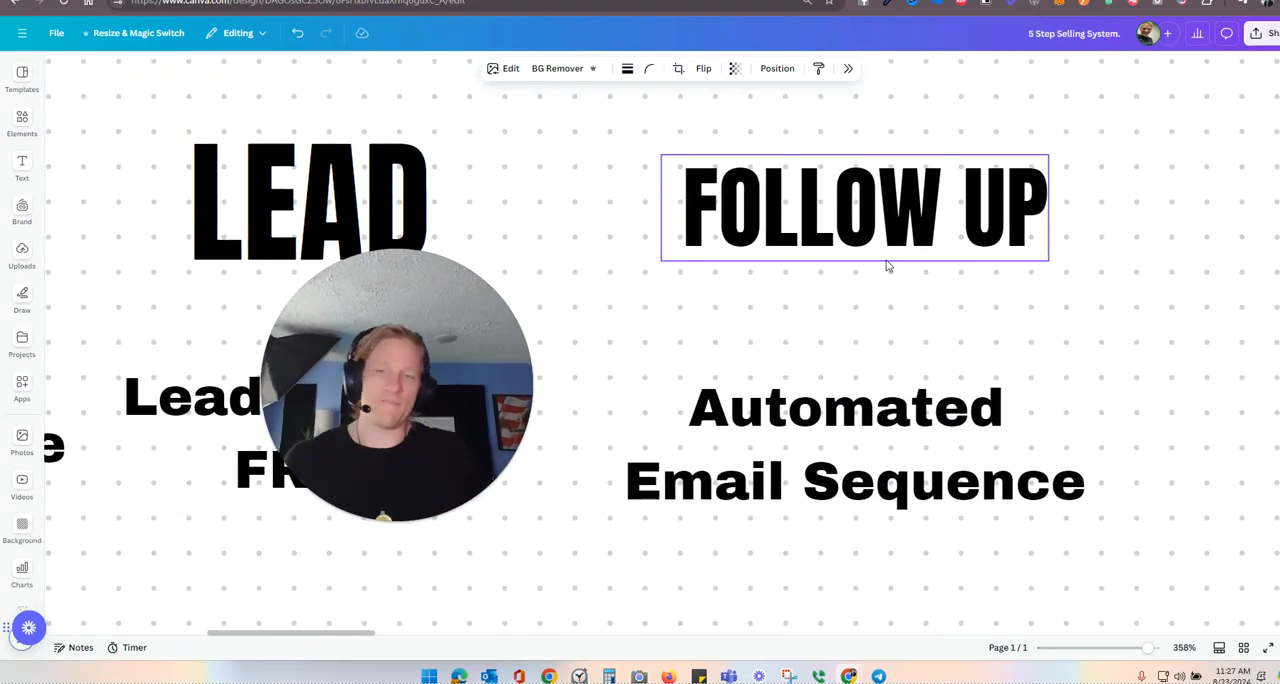
mouse_move(1037, 238)
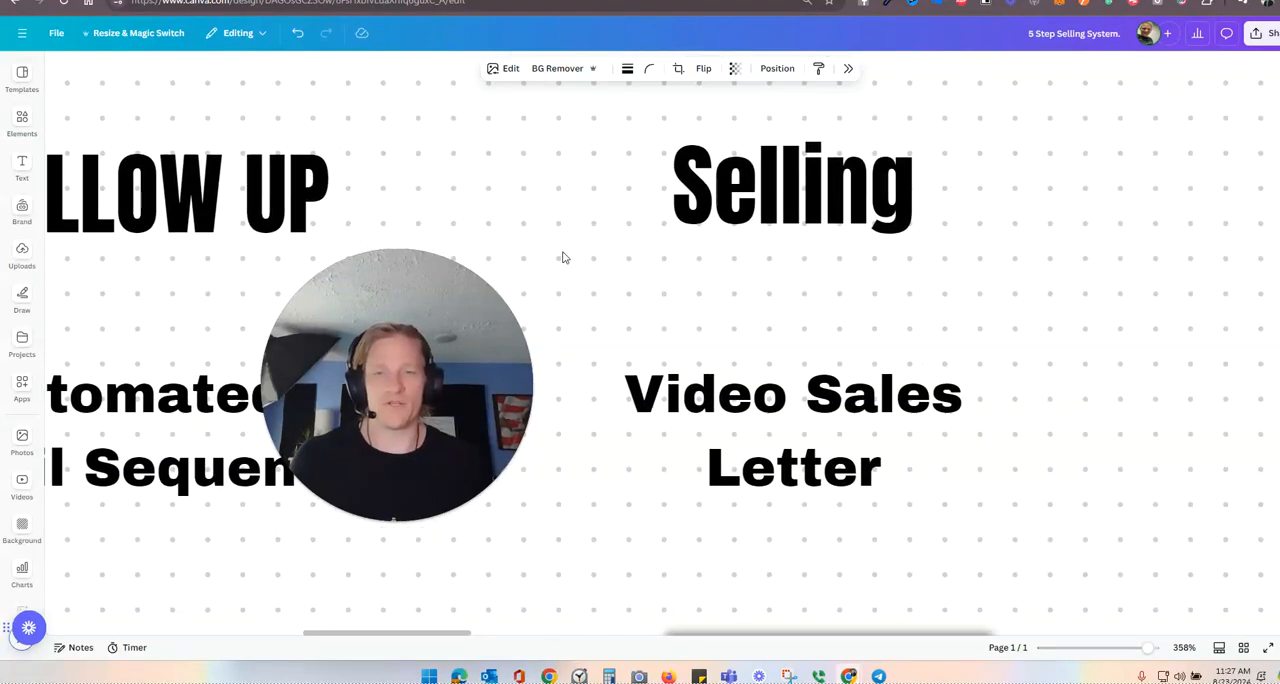
- Select the Video Sales Letter text and the Auto Recruiting Academy sales page image, zooming out to 115%
click(840, 430)
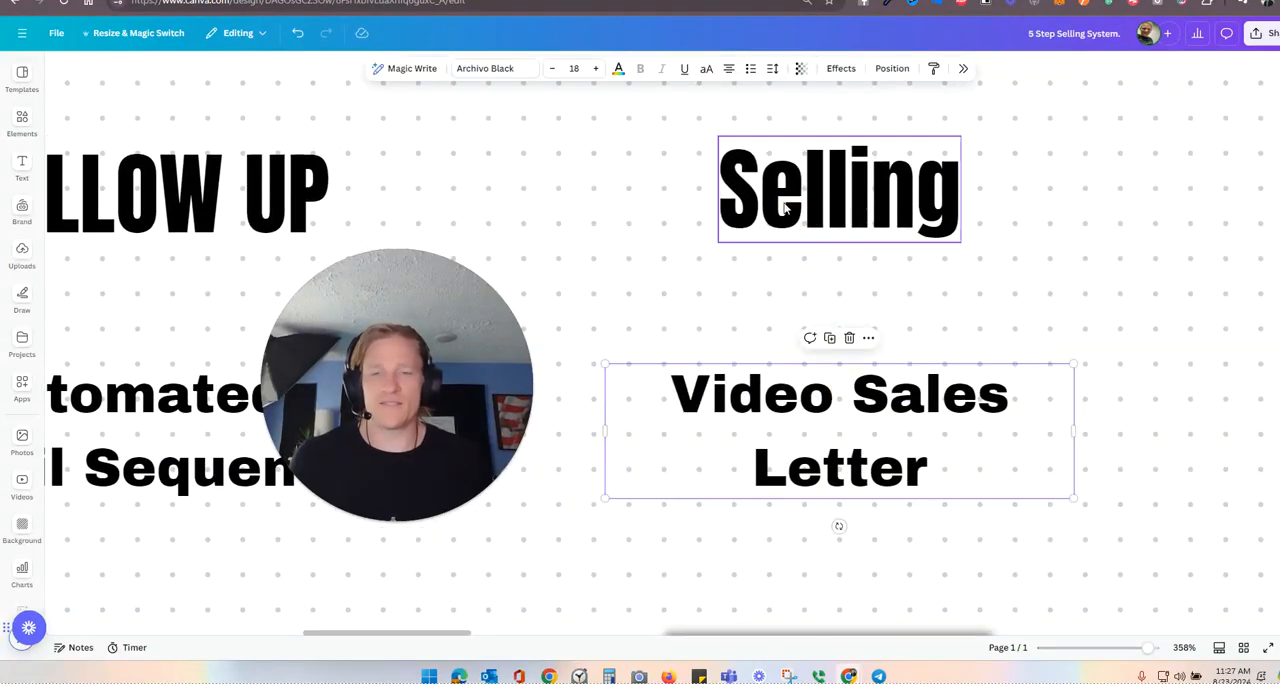
scroll(down, 3)
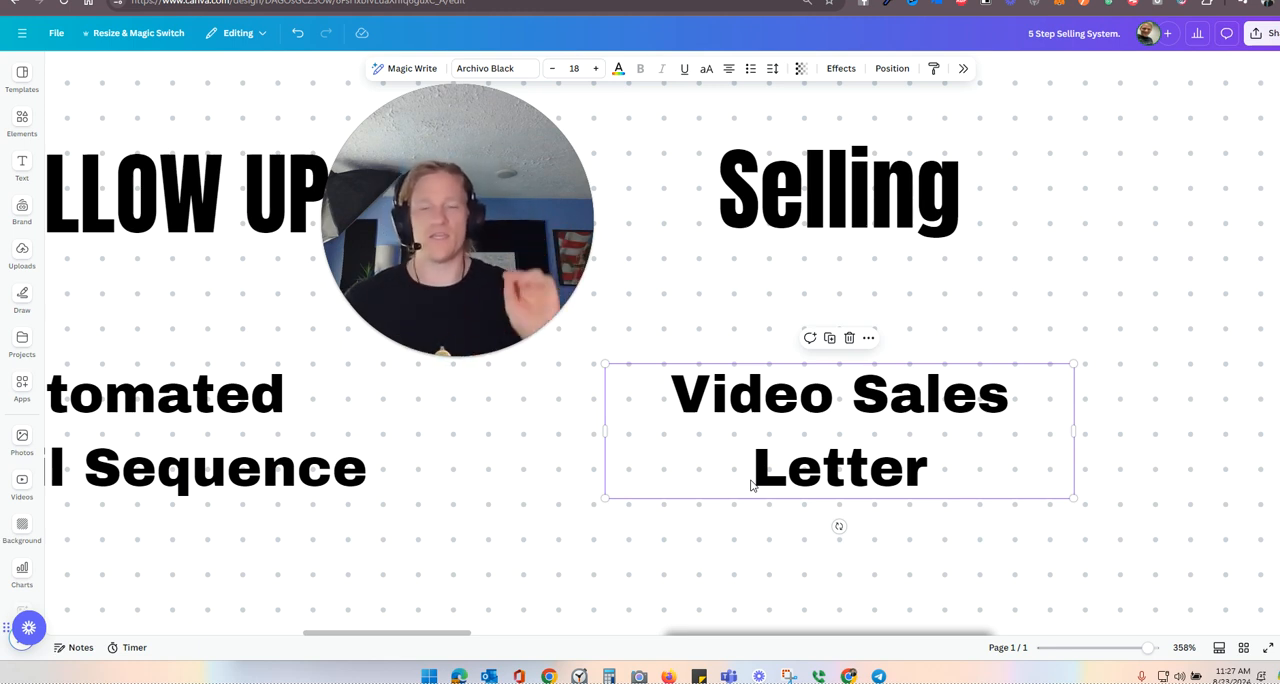
mouse_move(621, 320)
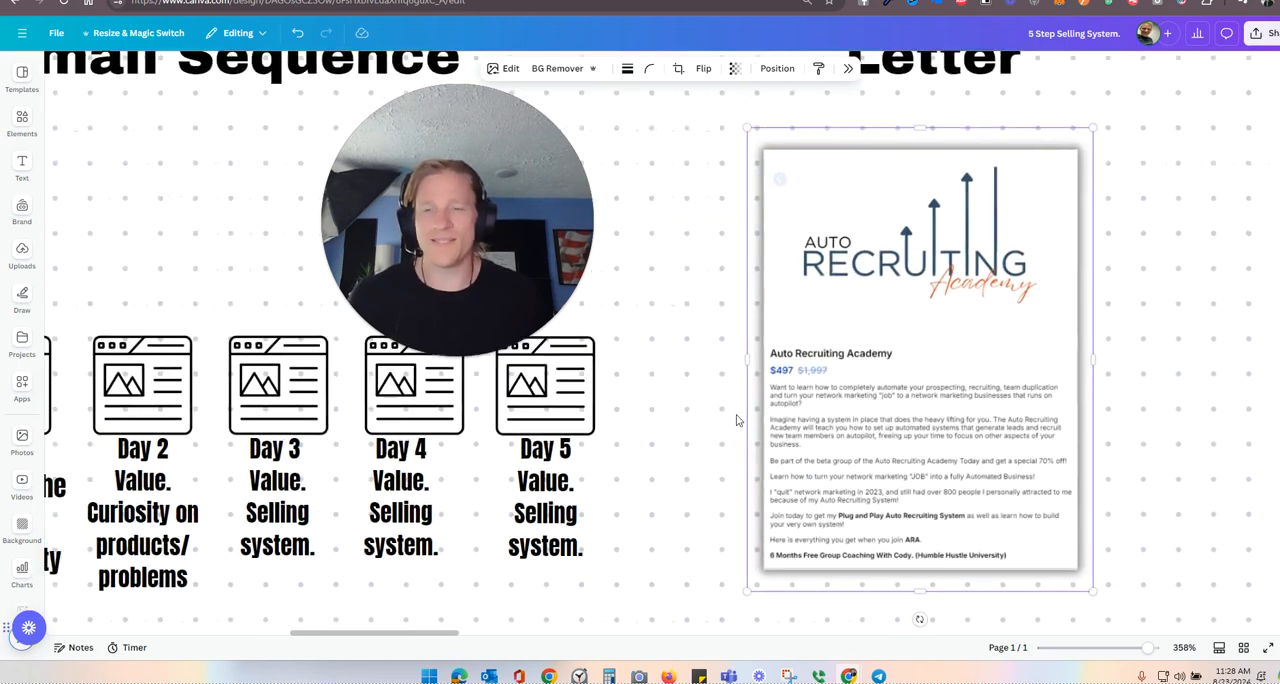
click(1135, 647)
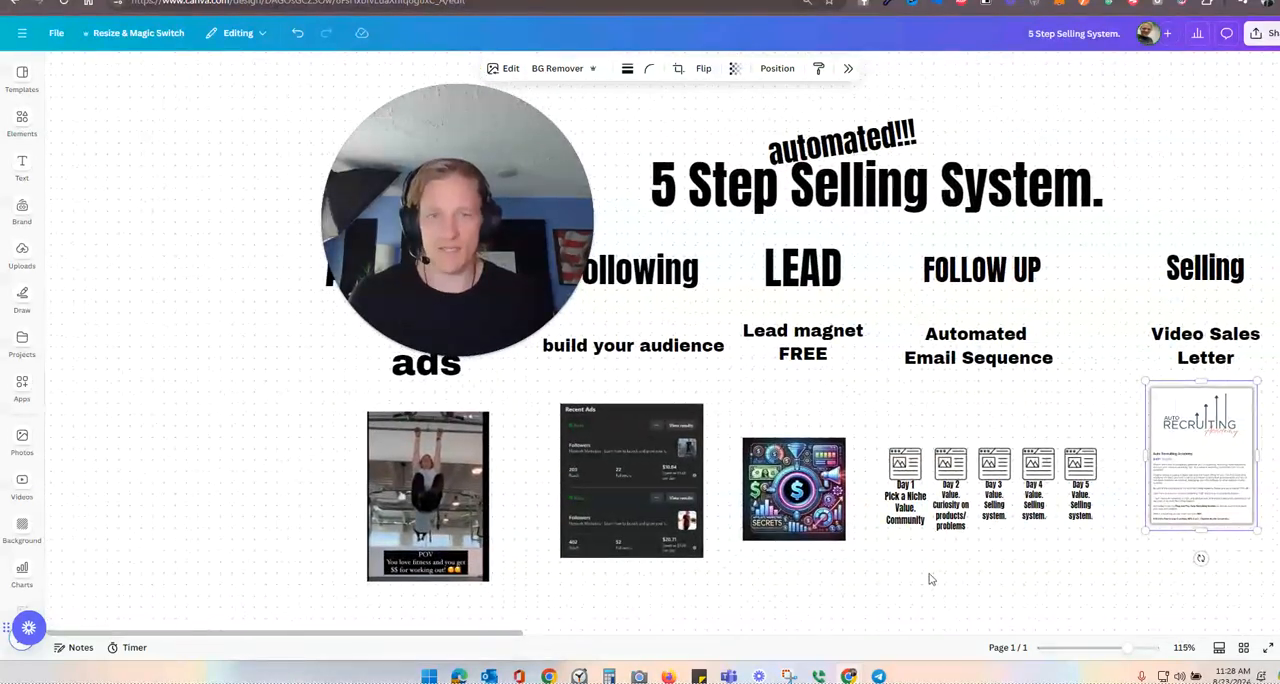
drag(456, 220, 155, 200)
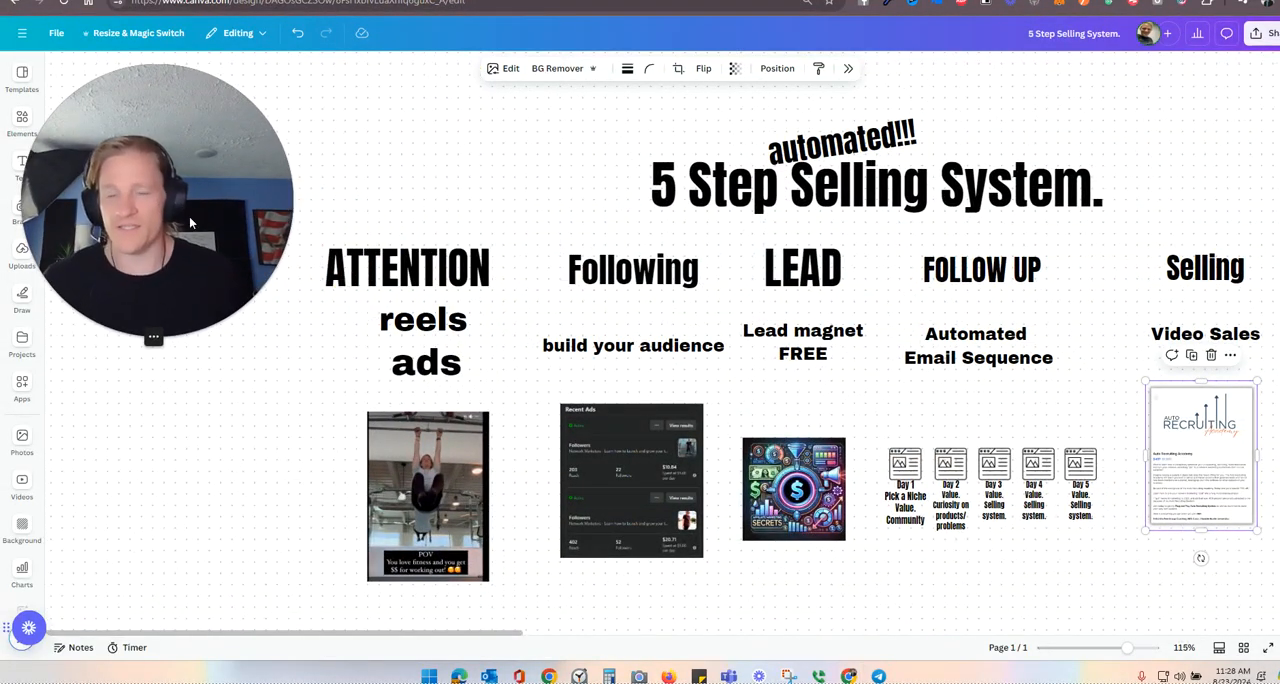
click(407, 267)
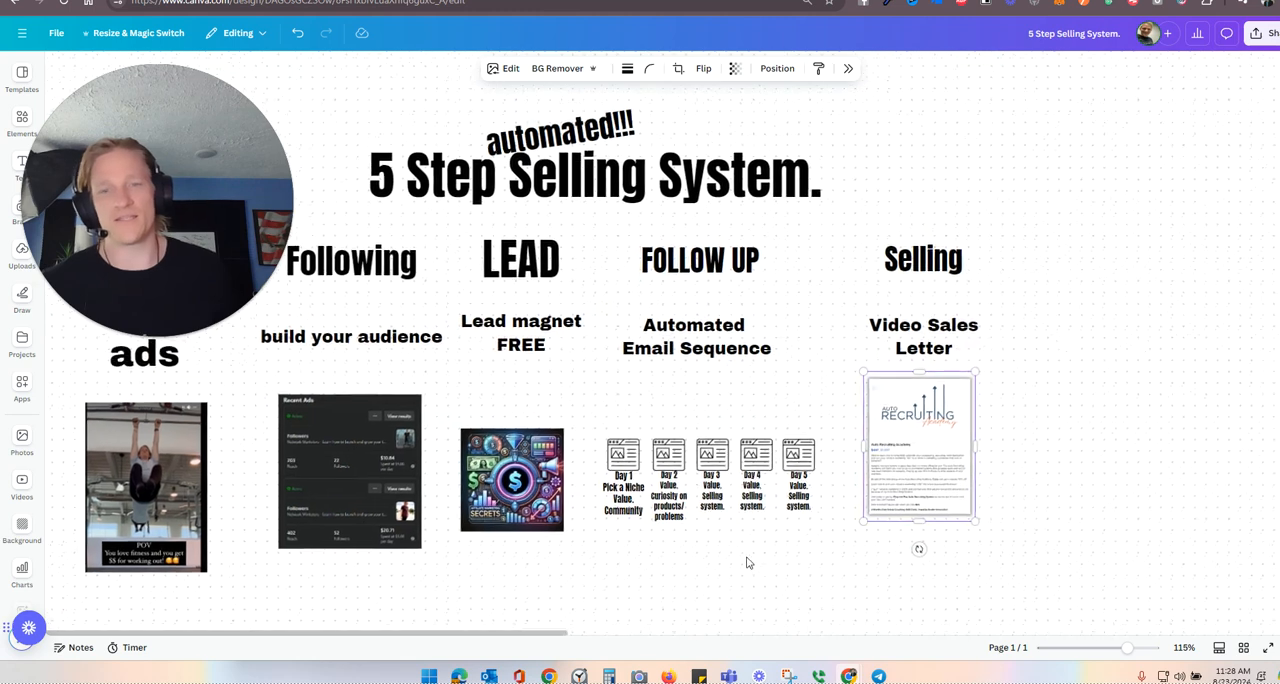
click(917, 447)
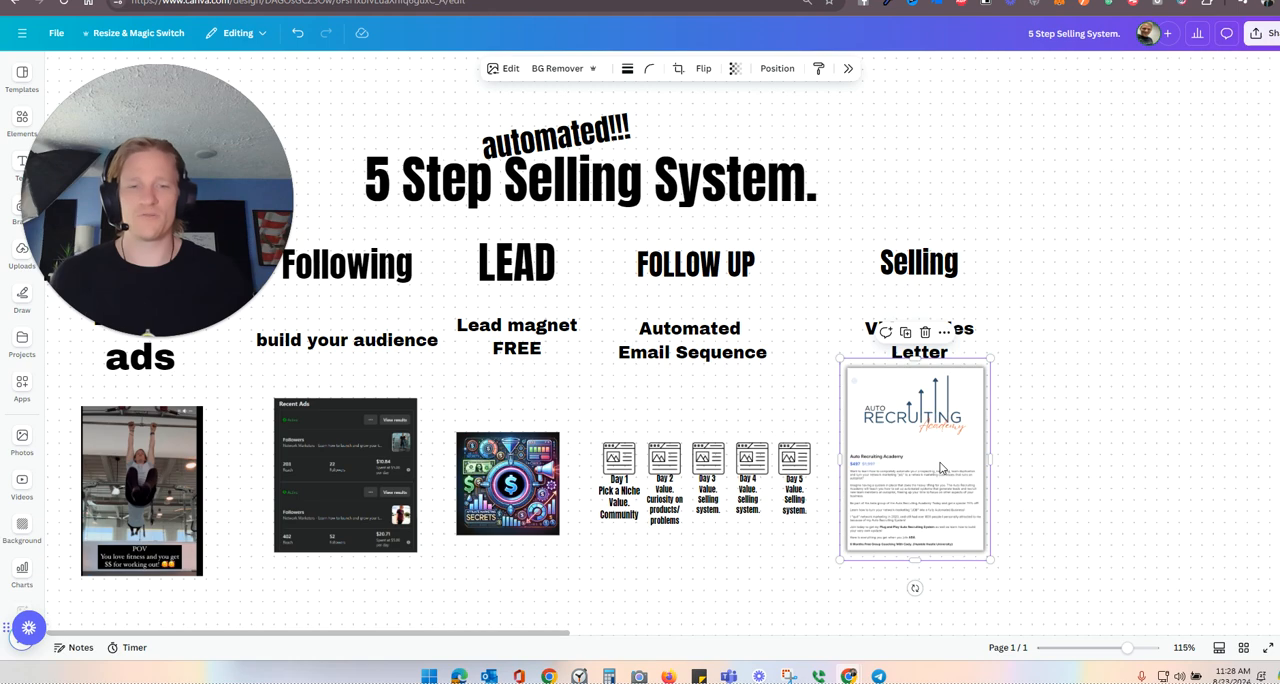
mouse_move(325, 156)
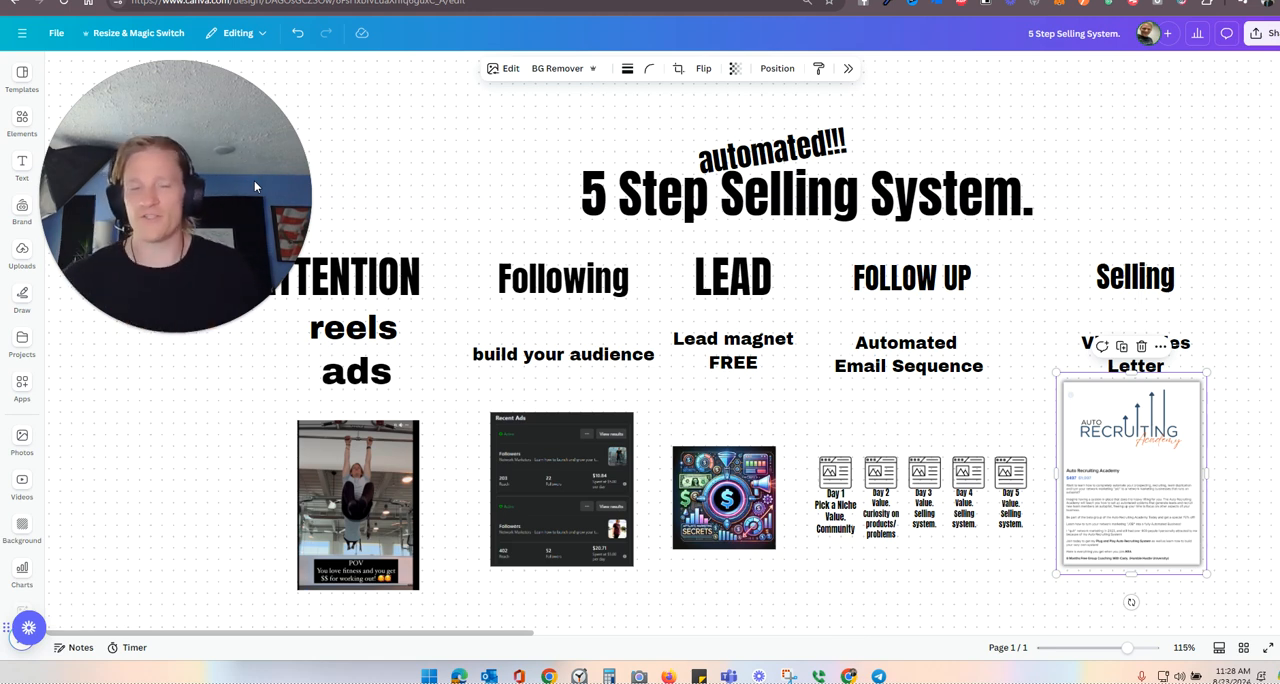
mouse_move(335, 285)
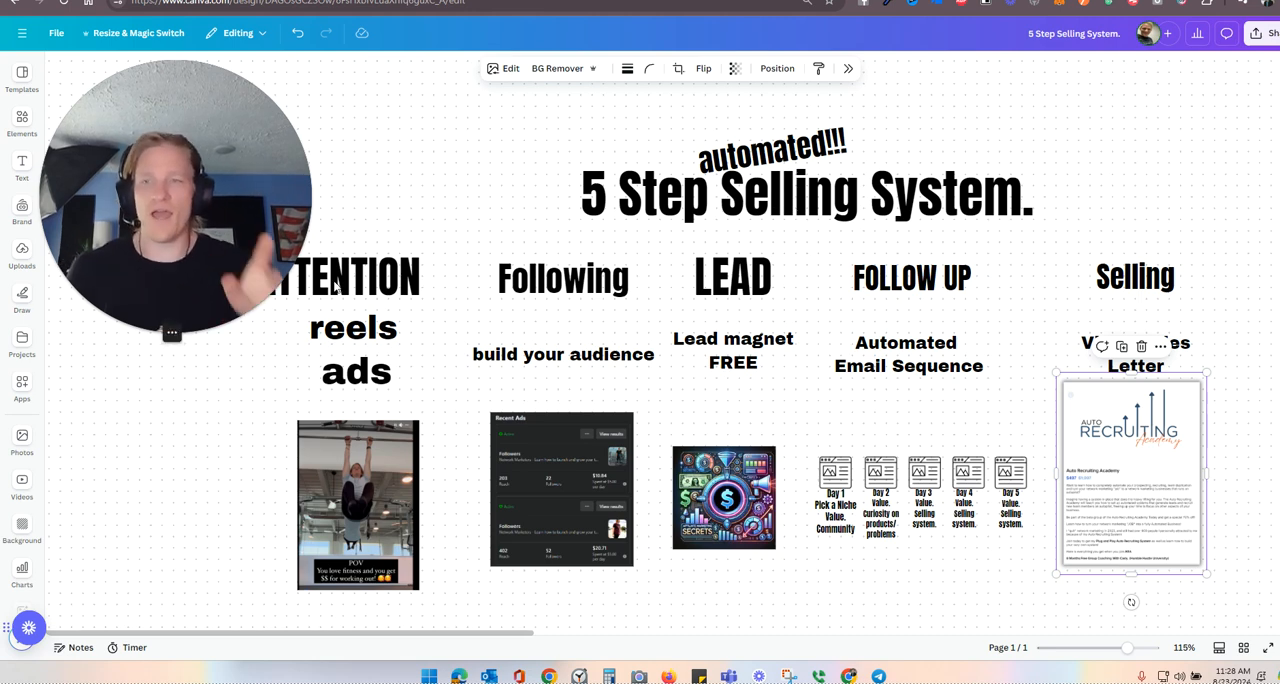